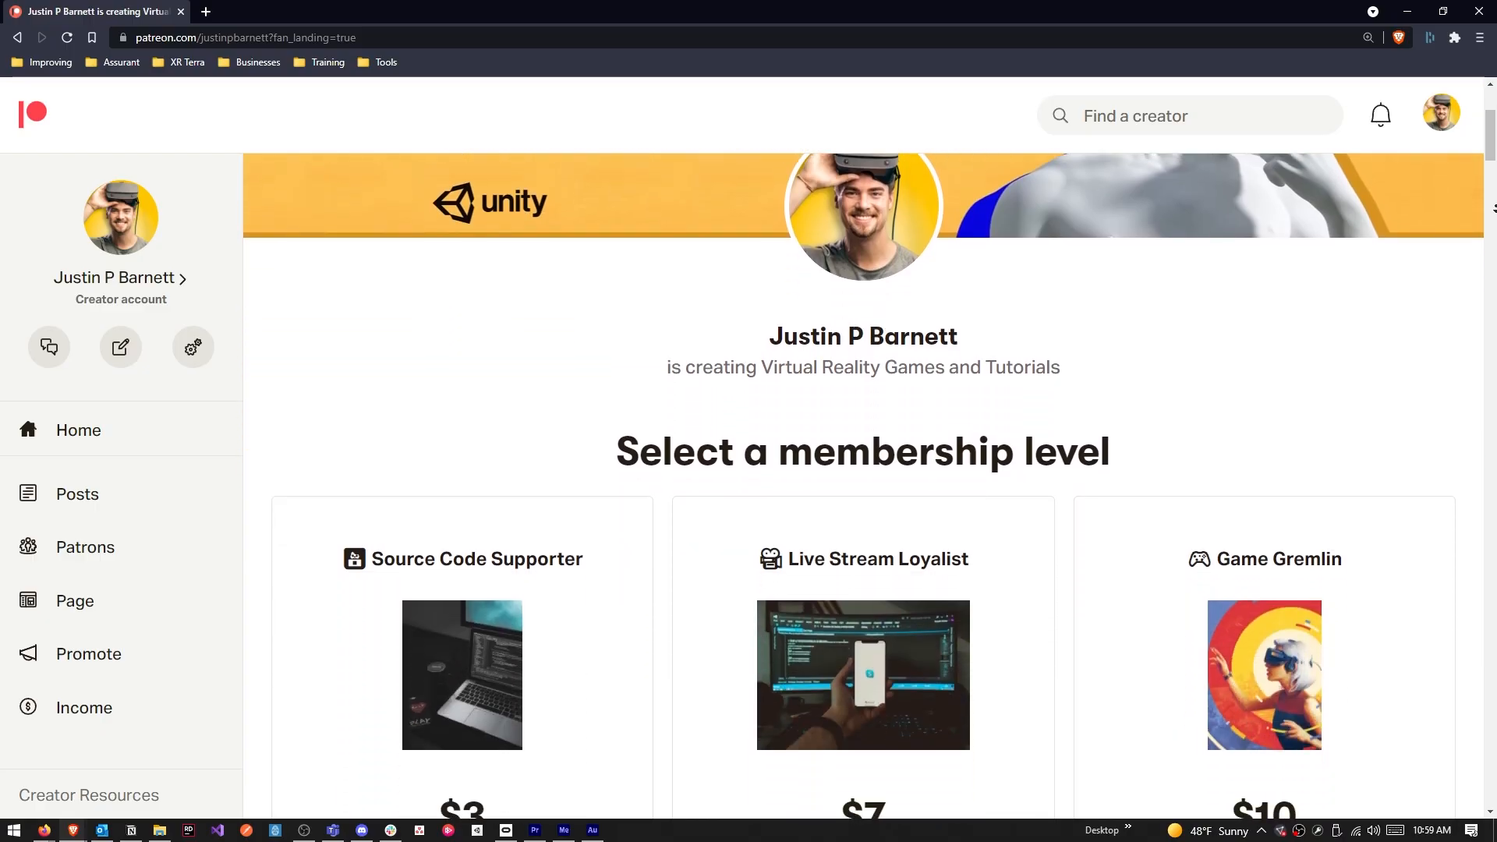
pyautogui.scroll(-3)
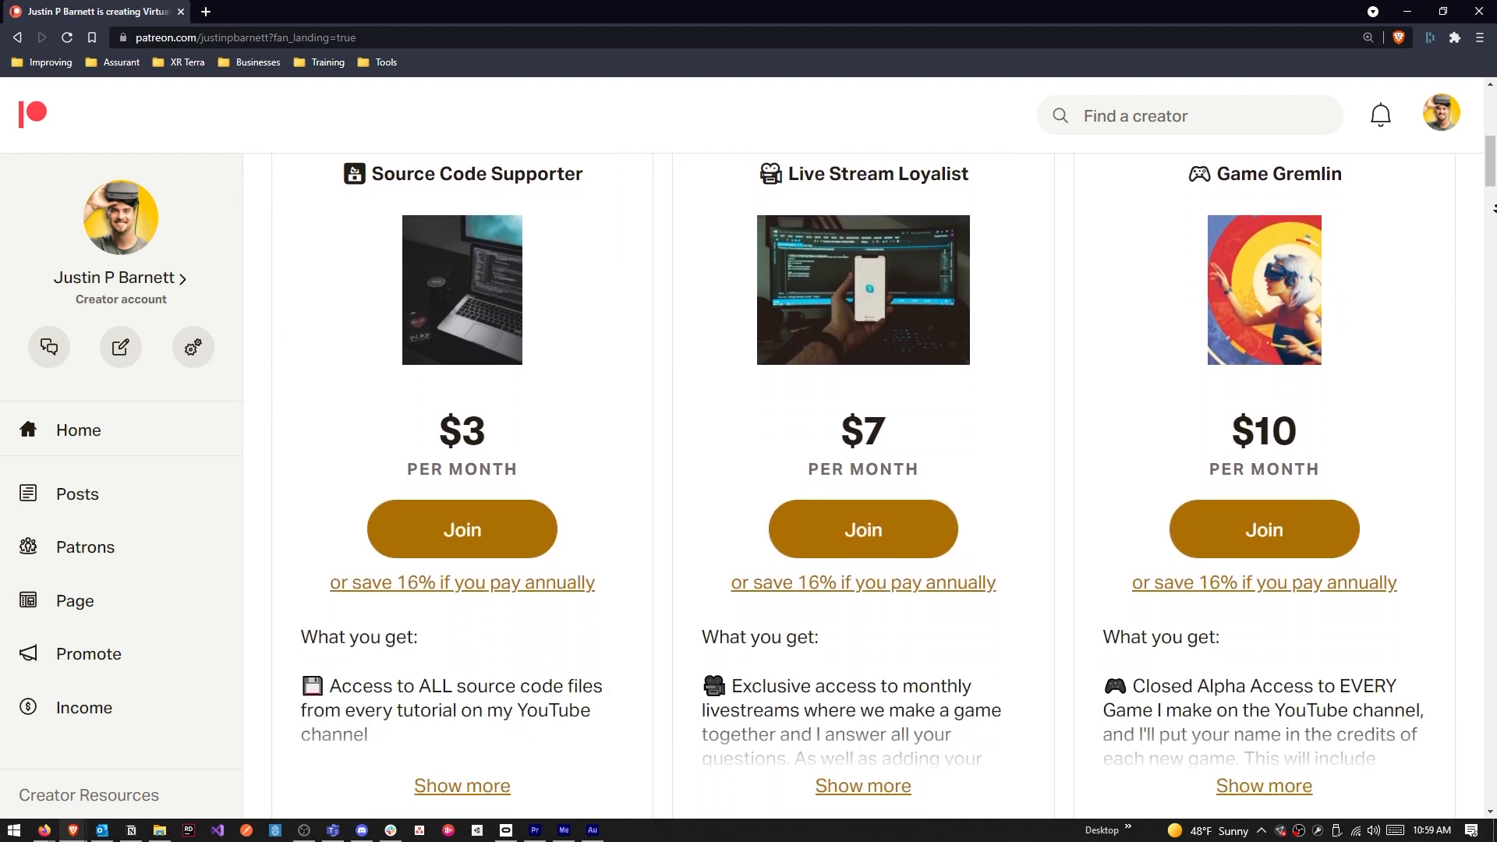
pyautogui.scroll(-3)
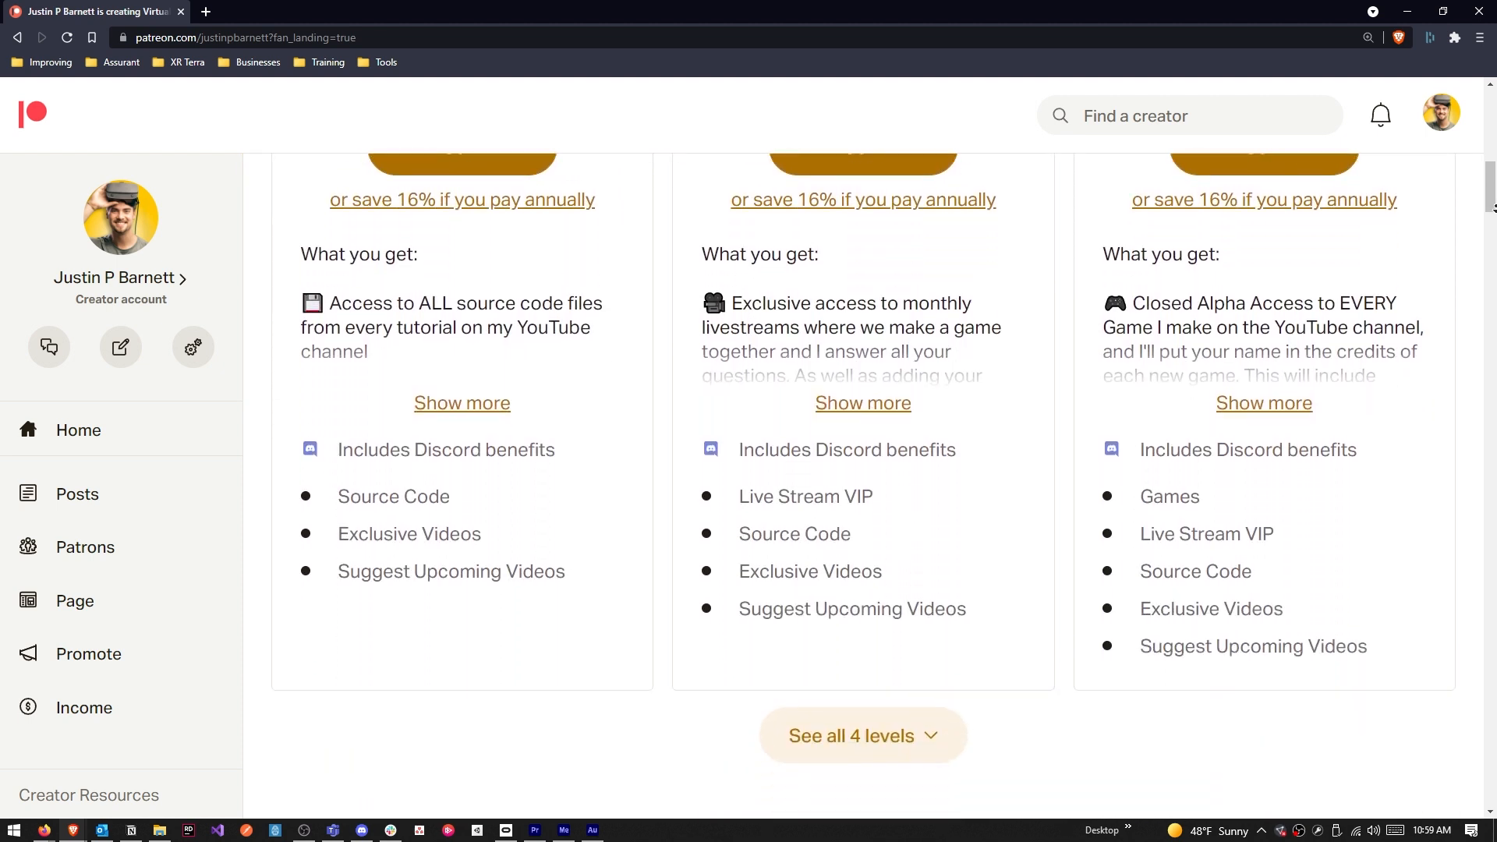
pyautogui.scroll(-3)
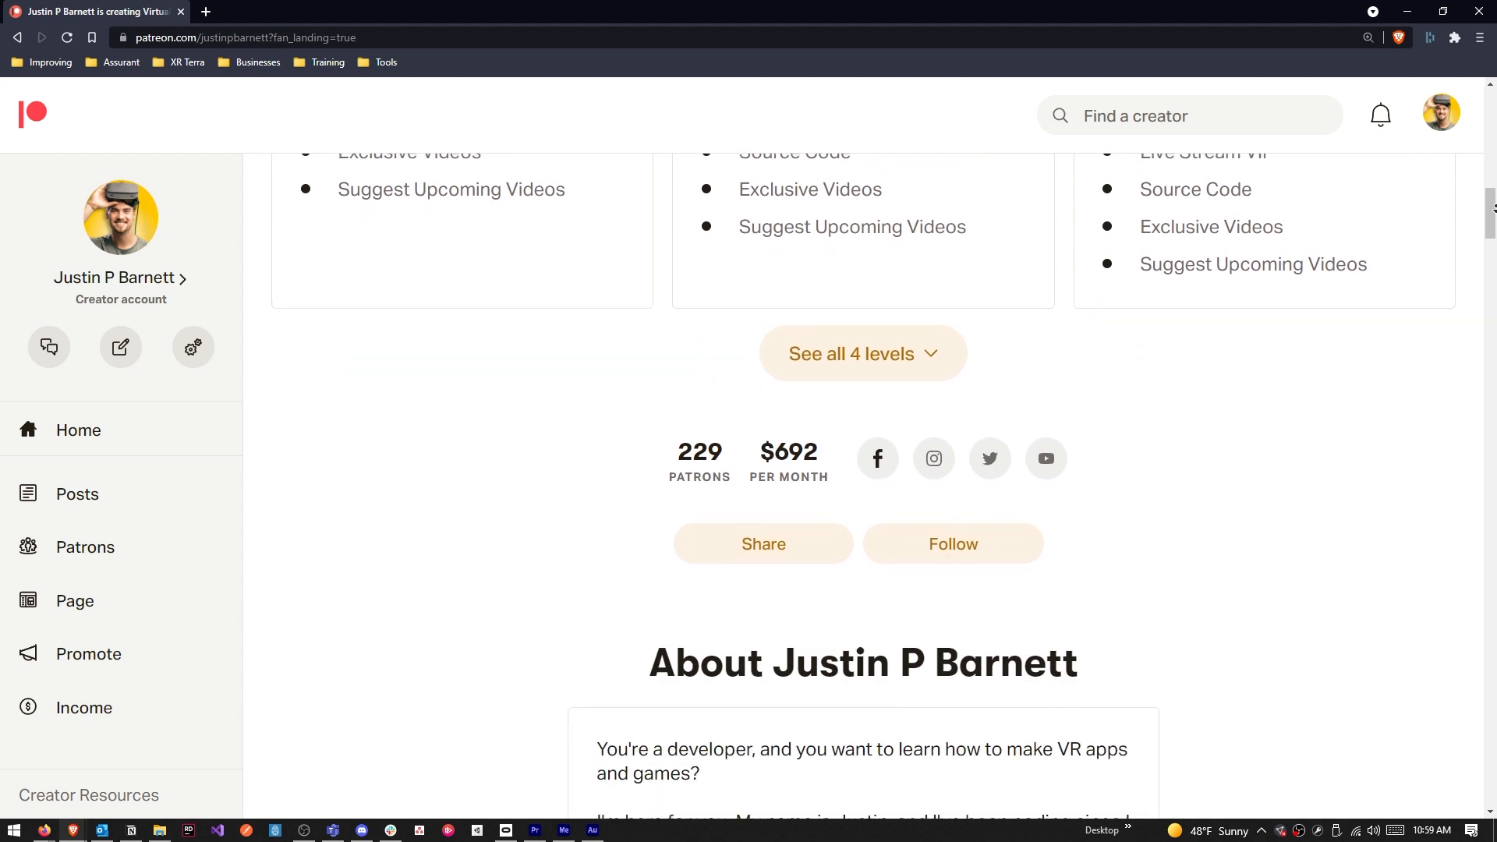
pyautogui.scroll(-3)
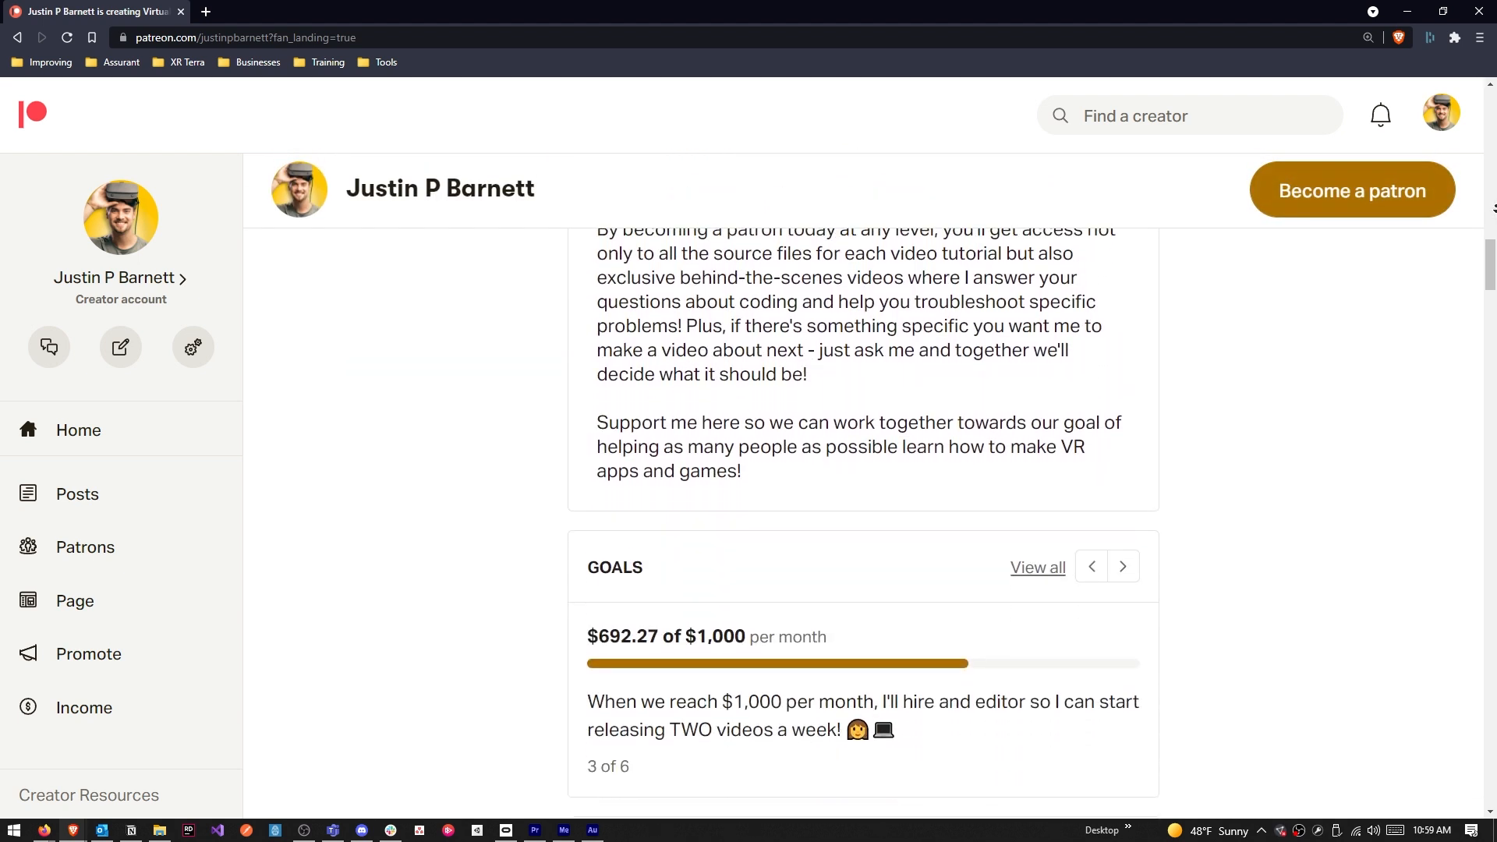
pyautogui.scroll(-3)
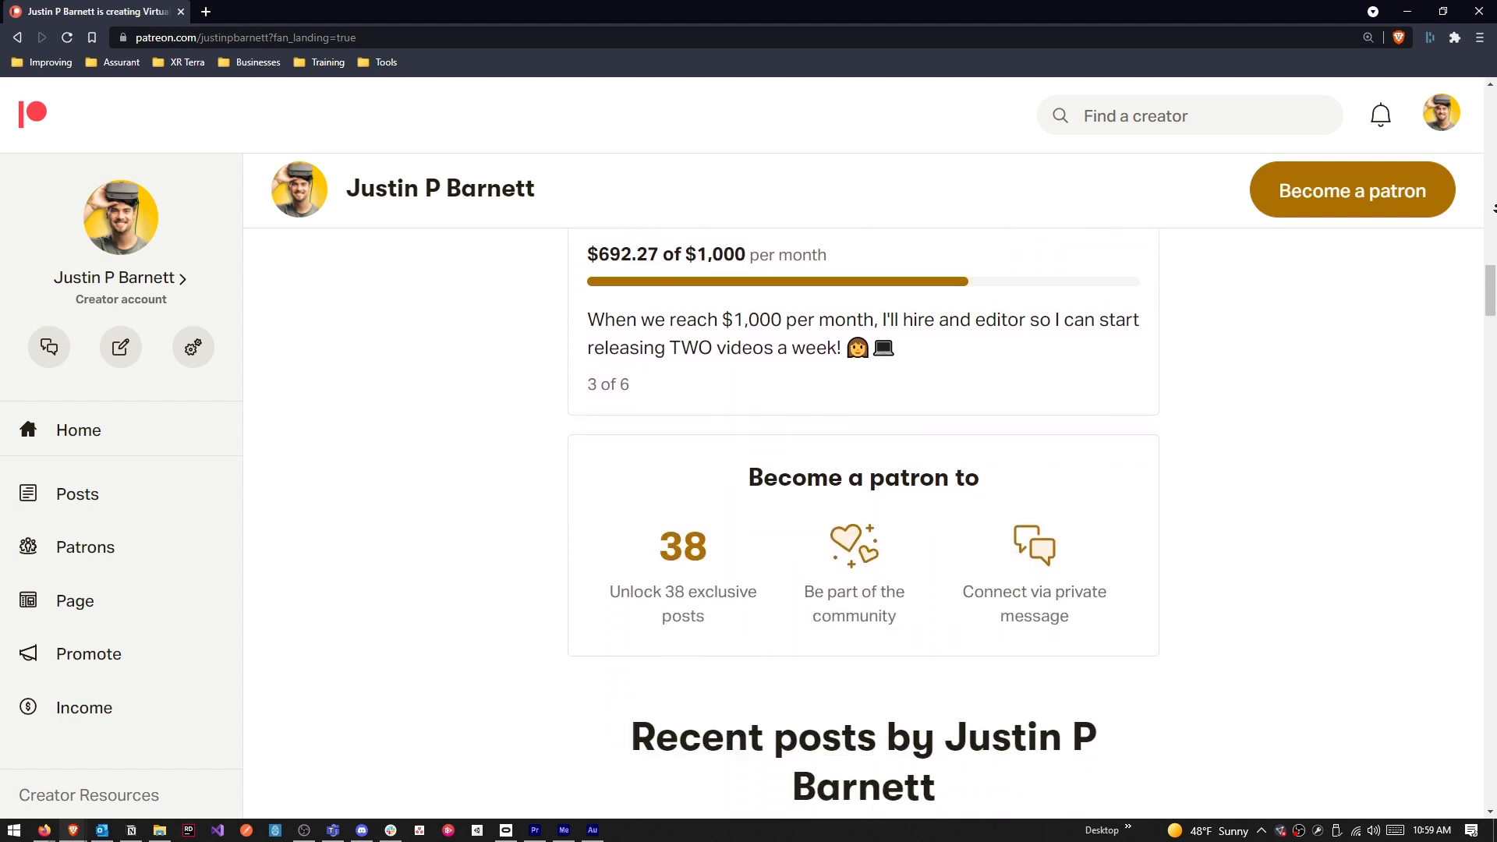